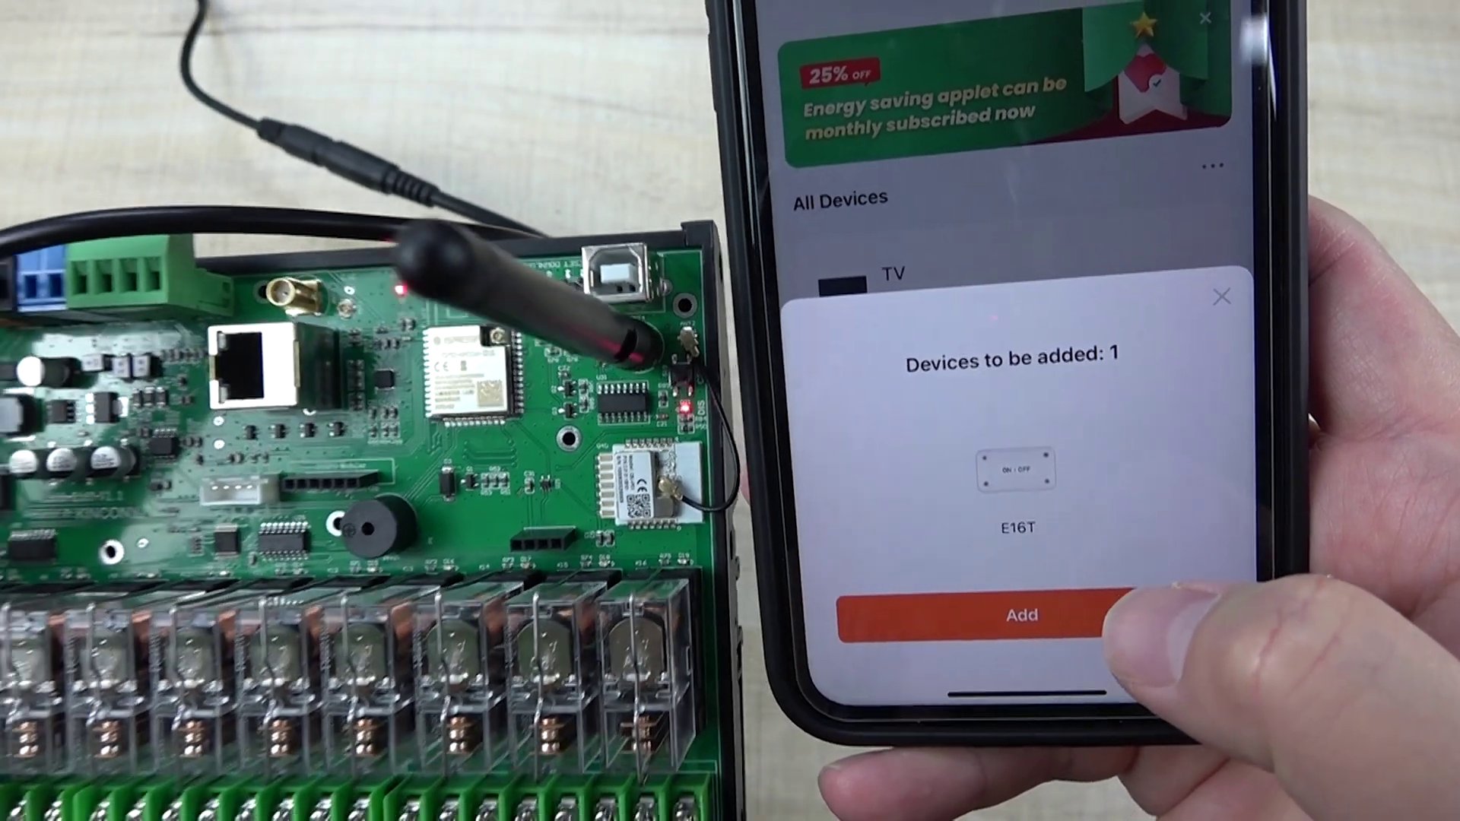
Step: Accept the discovered E16T board from the 'Devices to be added: 1' pop-up
click(1020, 616)
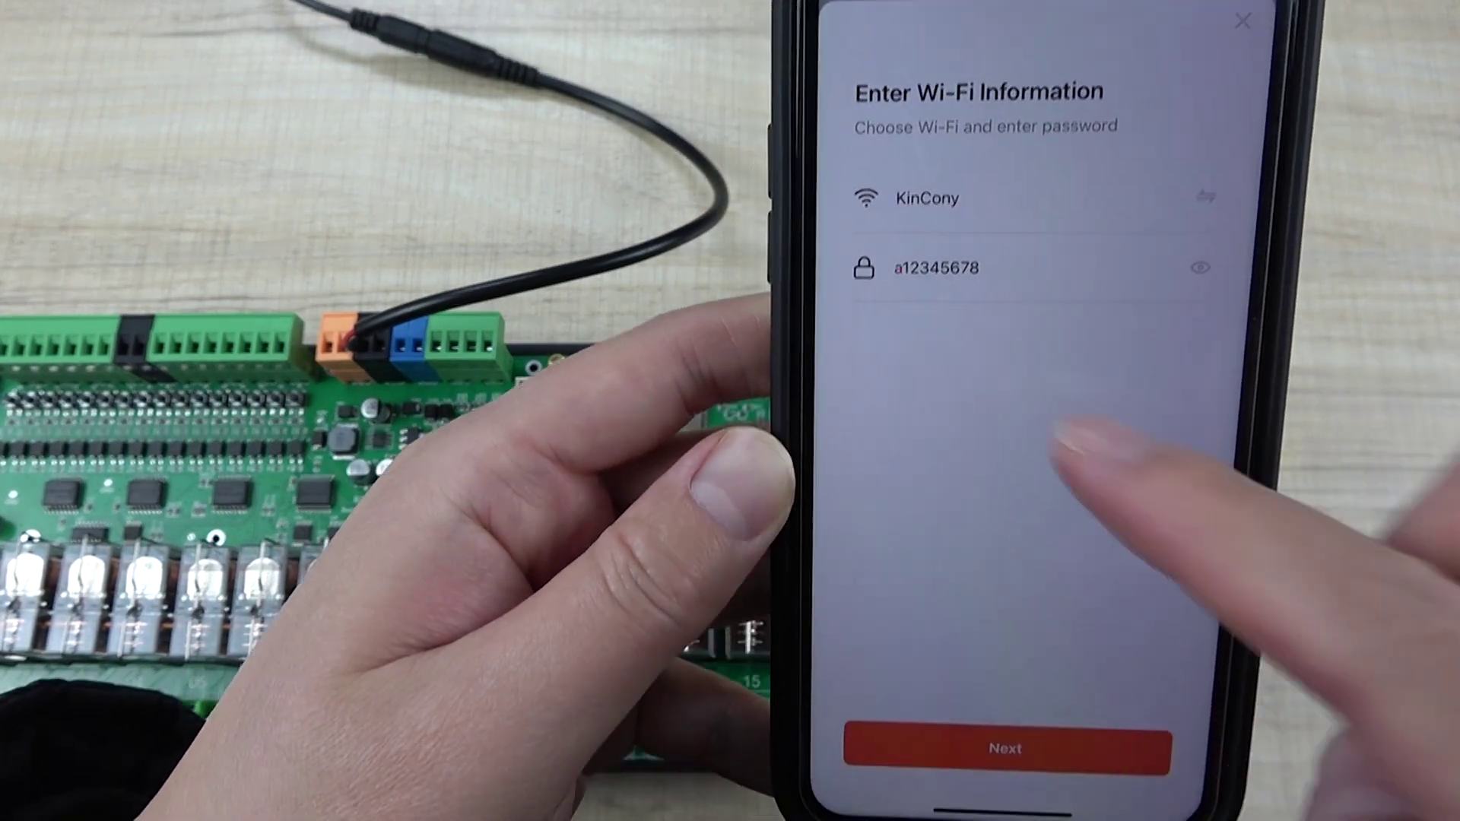
Step: Confirm the KinCony Wi-Fi network and password and proceed with Next to start pairing
click(1005, 749)
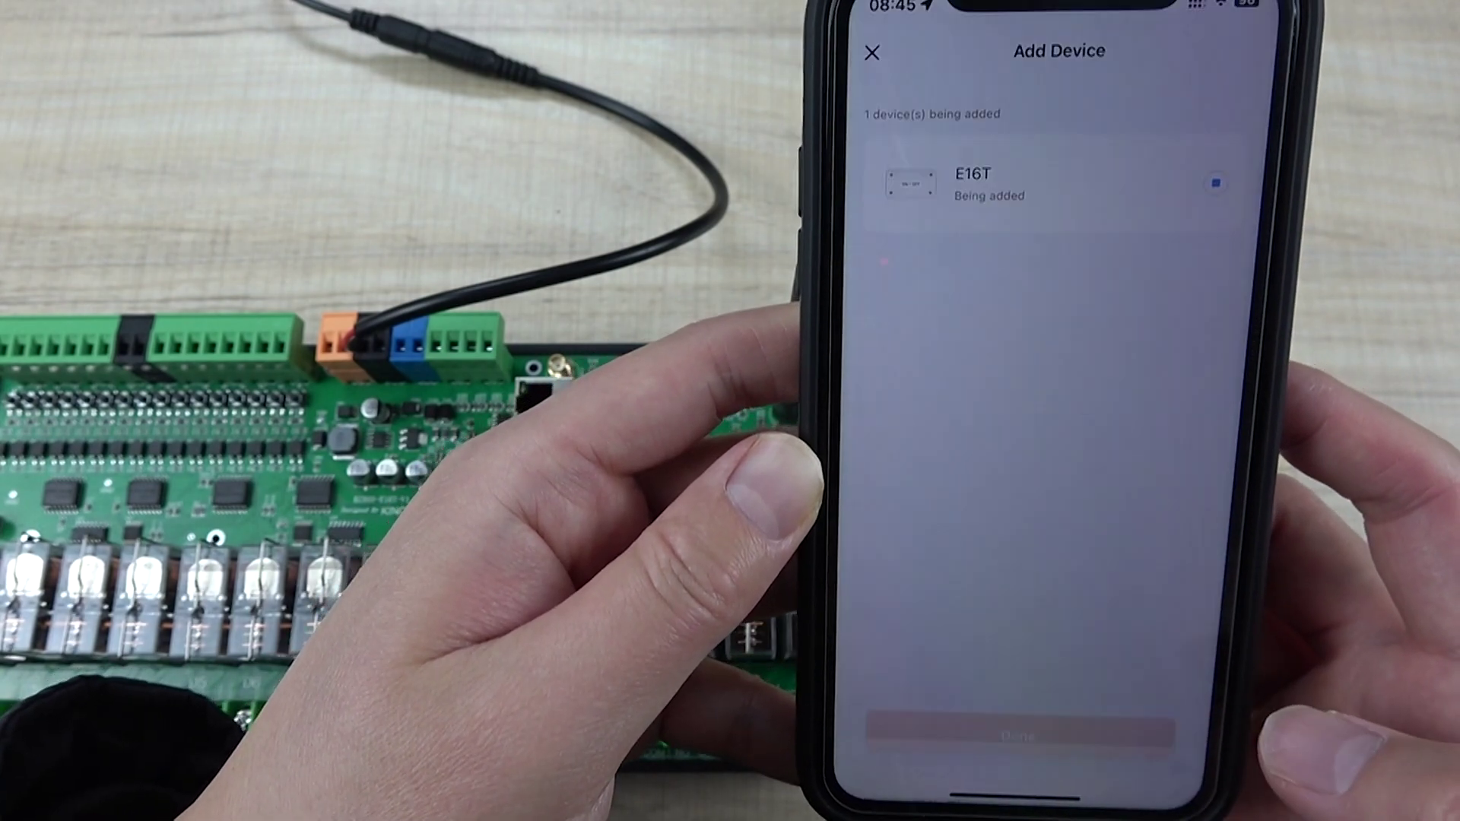